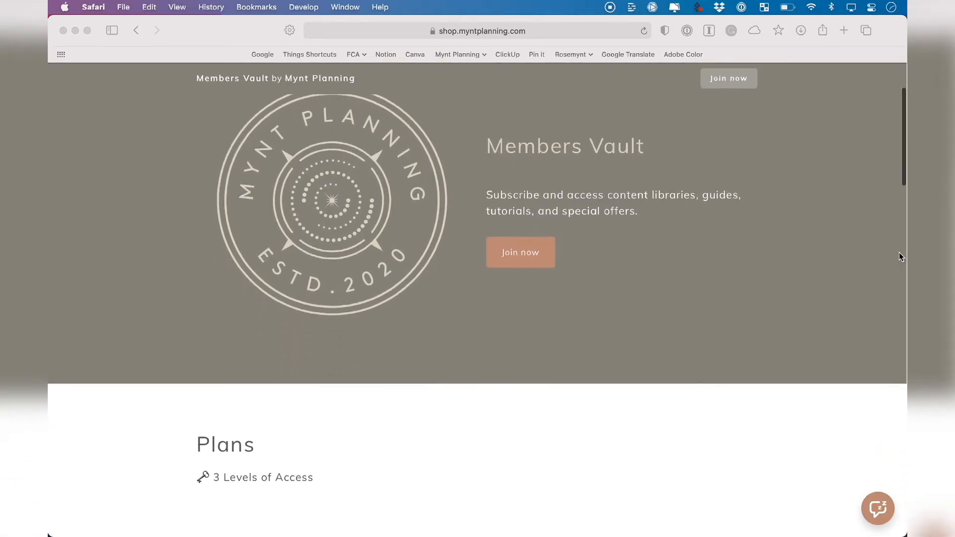
From the account menu, go to Purchases and reviews and download files for the notepad order.
scroll("down", 3)
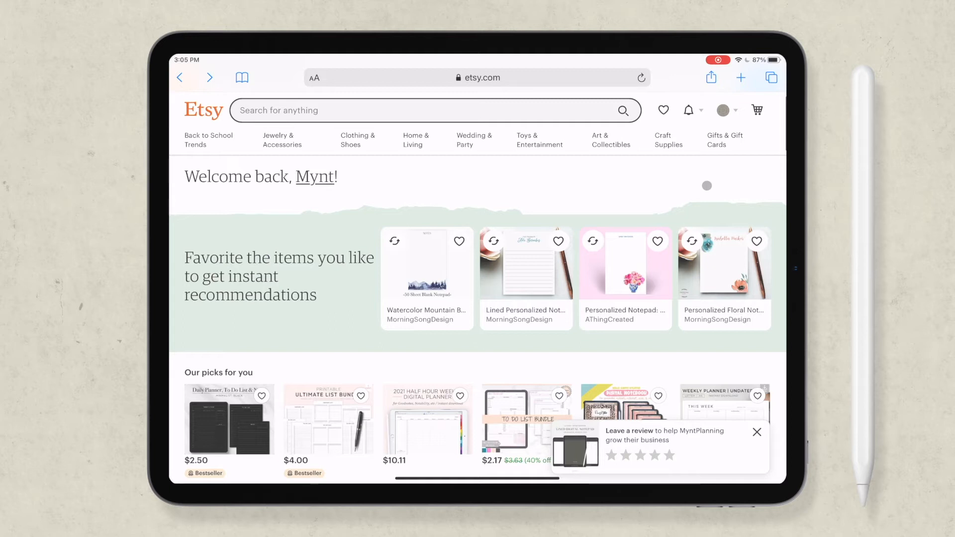
left_click(723, 110)
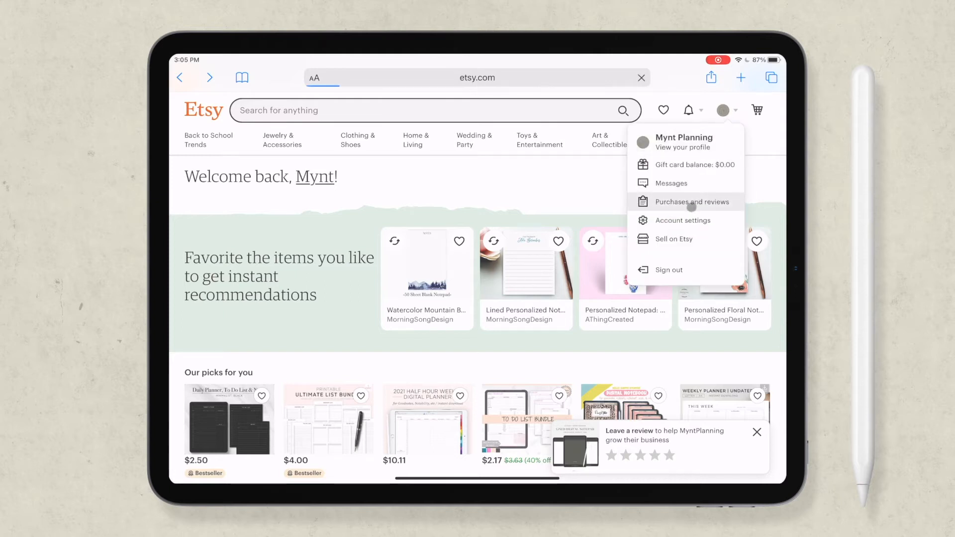
left_click(694, 202)
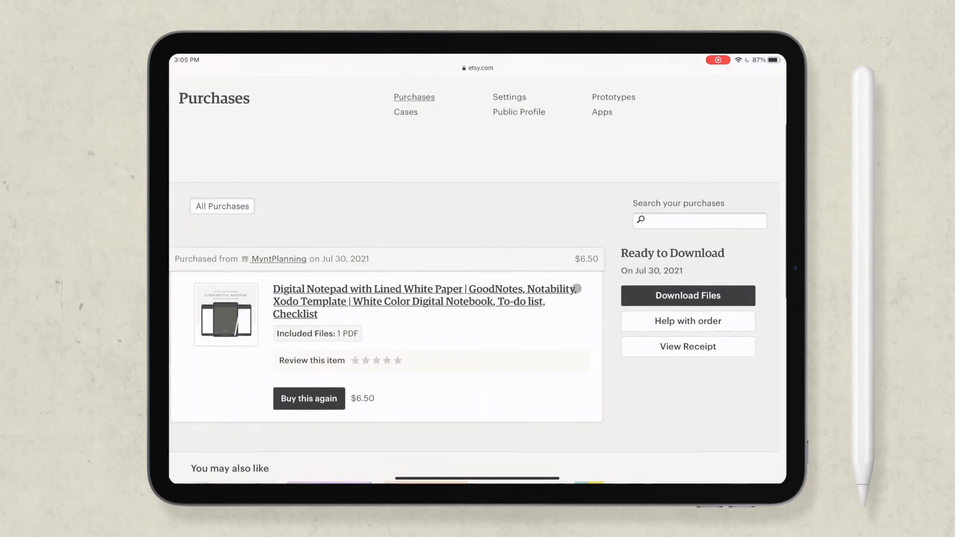
left_click(688, 295)
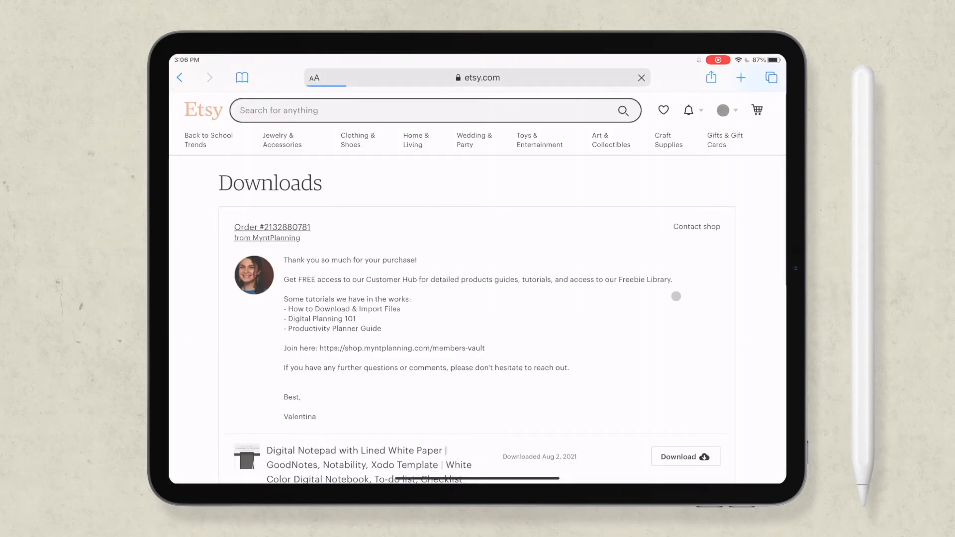
Share the opened notepad PDF and save it to Files.
scroll("down", 3)
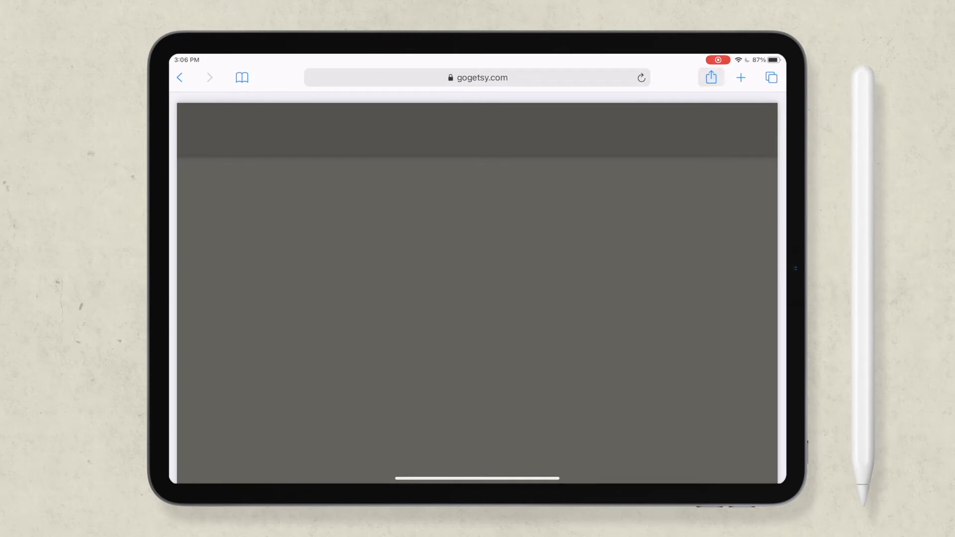
left_click(711, 78)
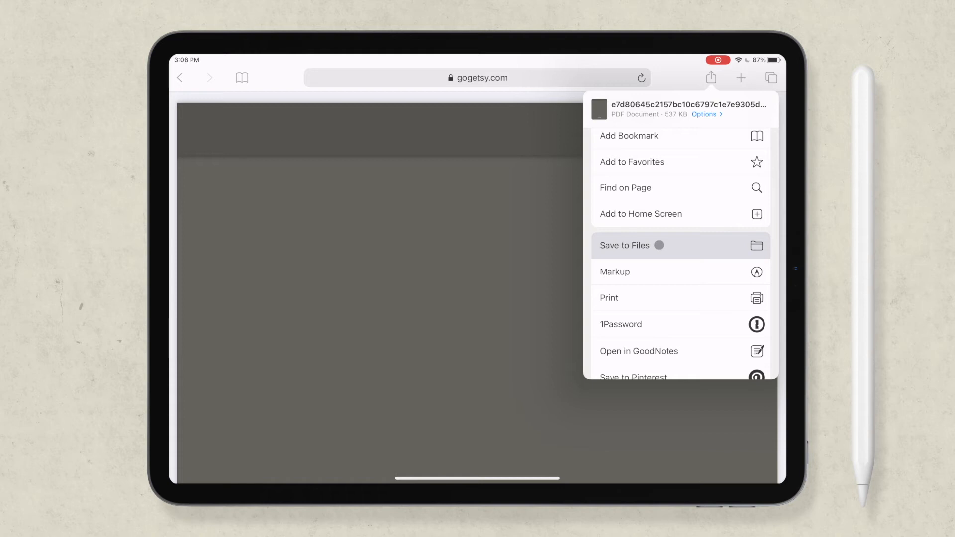
left_click(624, 245)
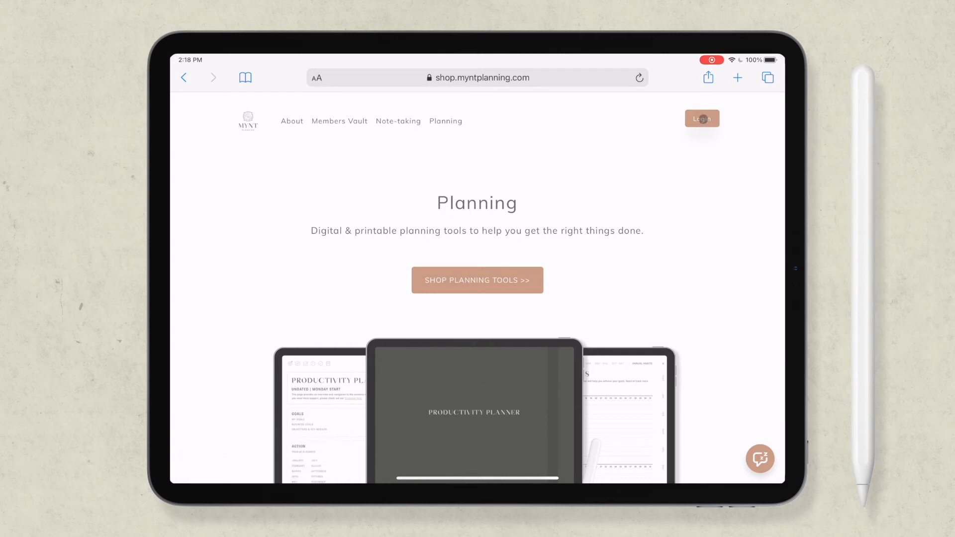
Log into the Mynt Planning member area and view the Dot Grid Digital Notepad product.
left_click(701, 118)
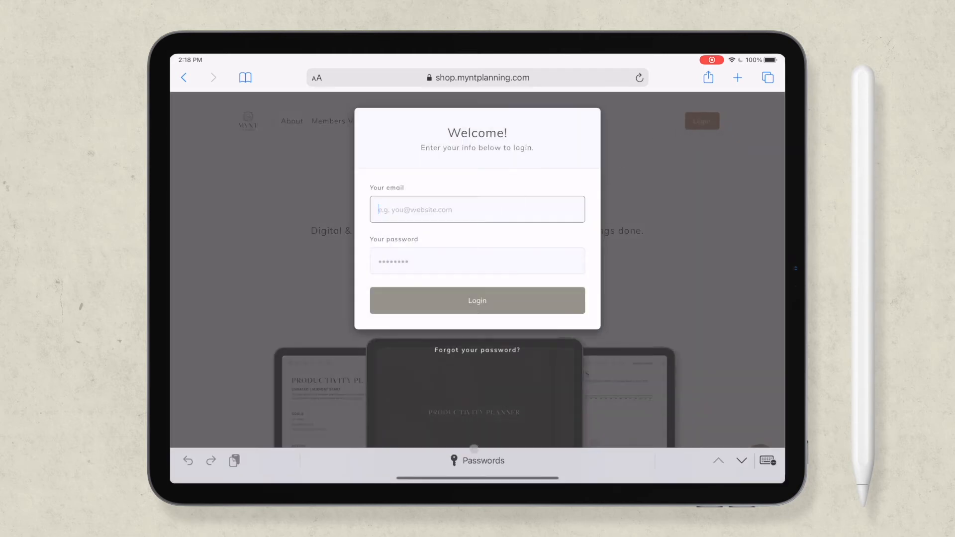
left_click(476, 300)
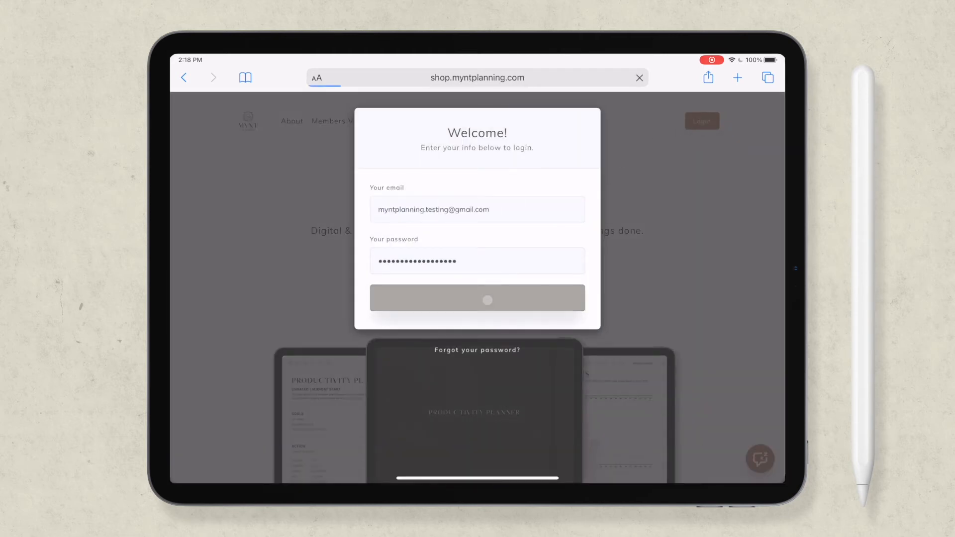
left_click(477, 298)
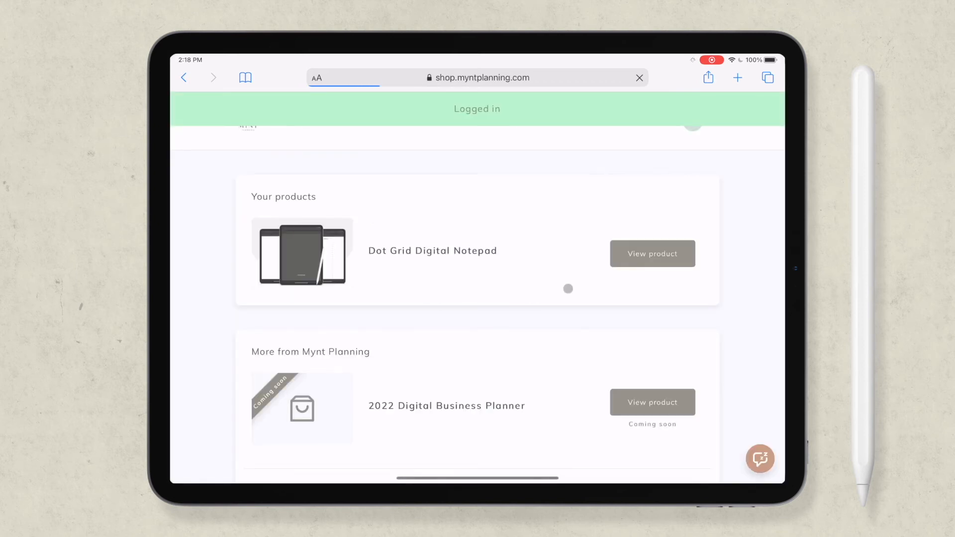
left_click(651, 254)
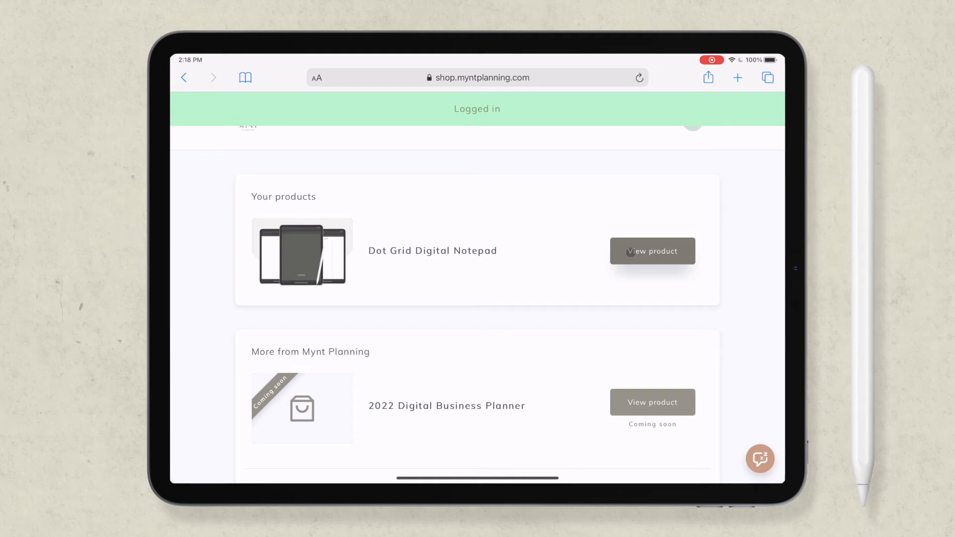
left_click(652, 251)
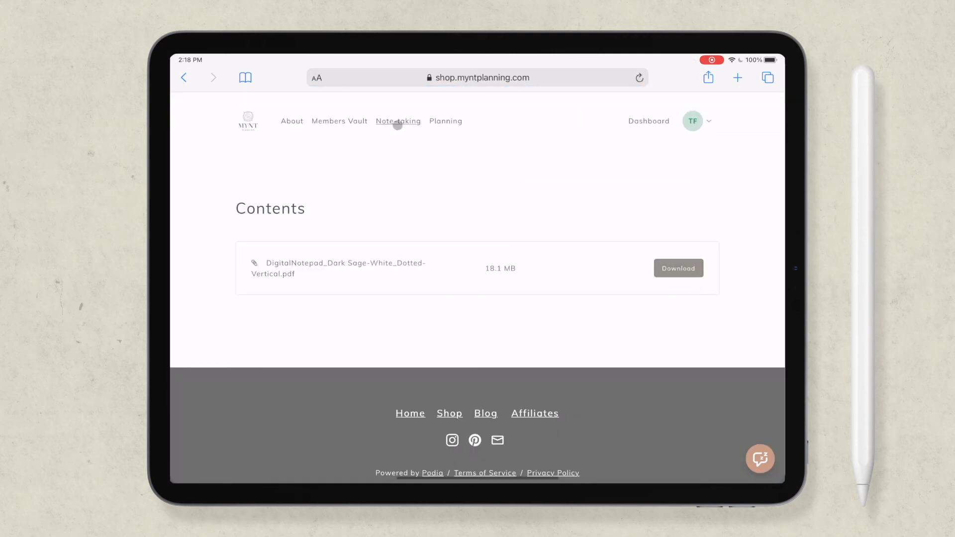
Scroll through the Note-Taking notebook collection, then return to the member dashboard.
left_click(398, 120)
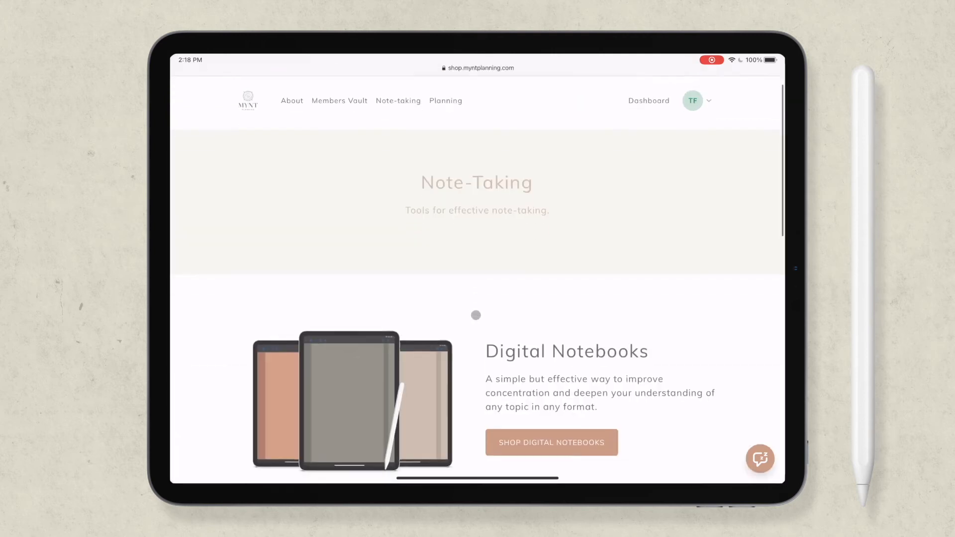
scroll("down", 3)
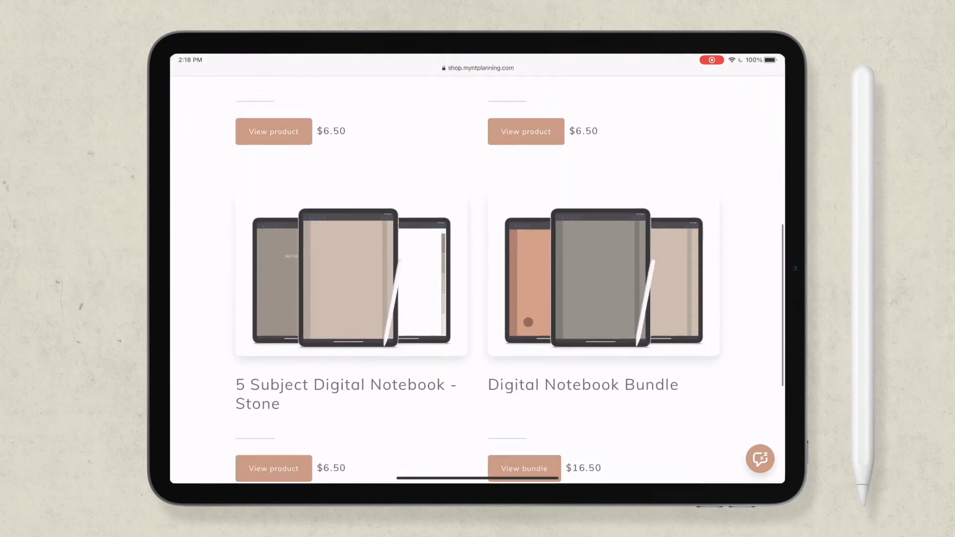
scroll("up", 3)
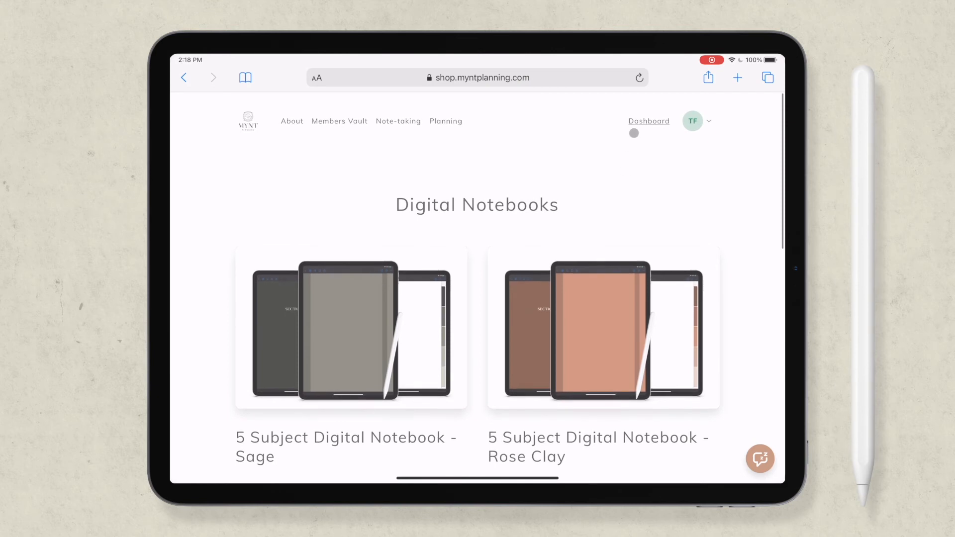
left_click(478, 78)
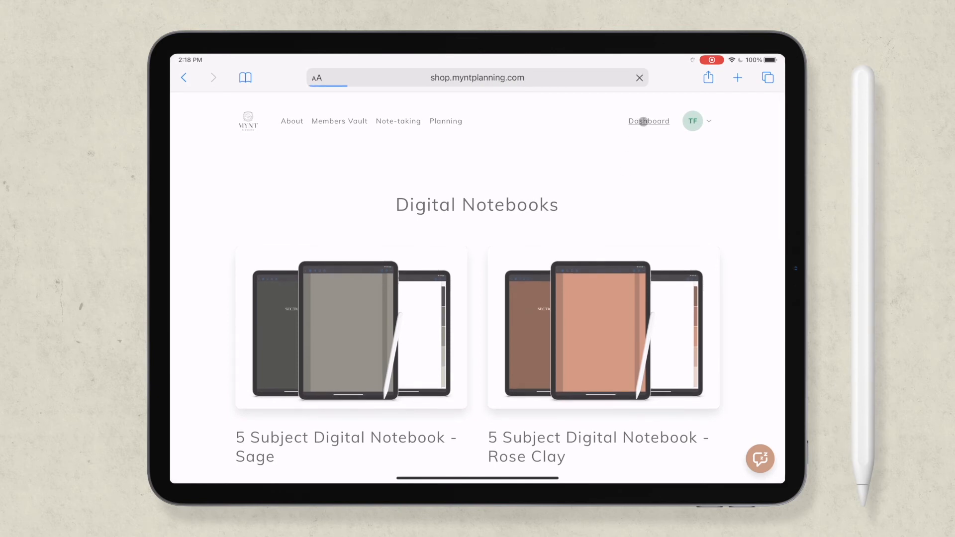
left_click(648, 120)
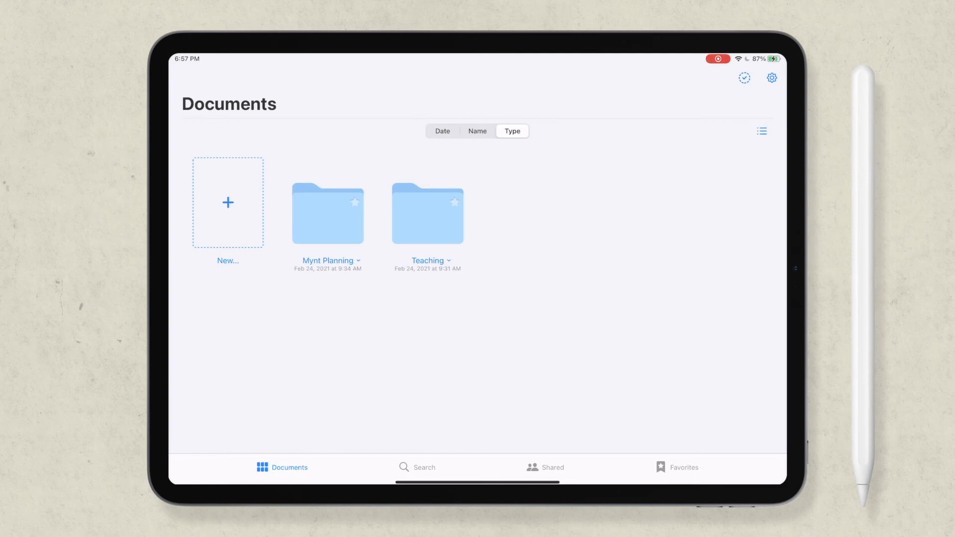
Import the Dotted-Vertical notepad PDF from iCloud Drive and start renaming it 'My Daily N...'.
left_click(227, 202)
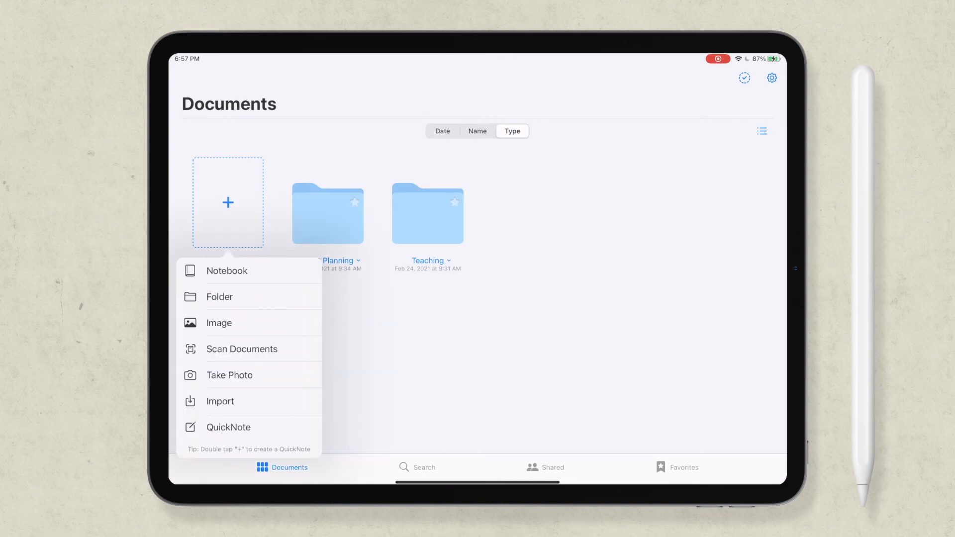
left_click(219, 401)
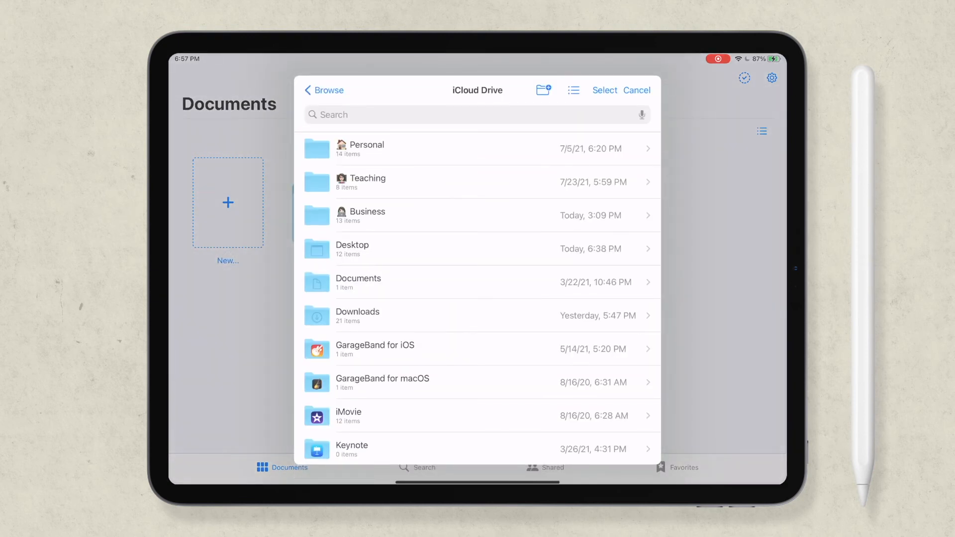
left_click(369, 215)
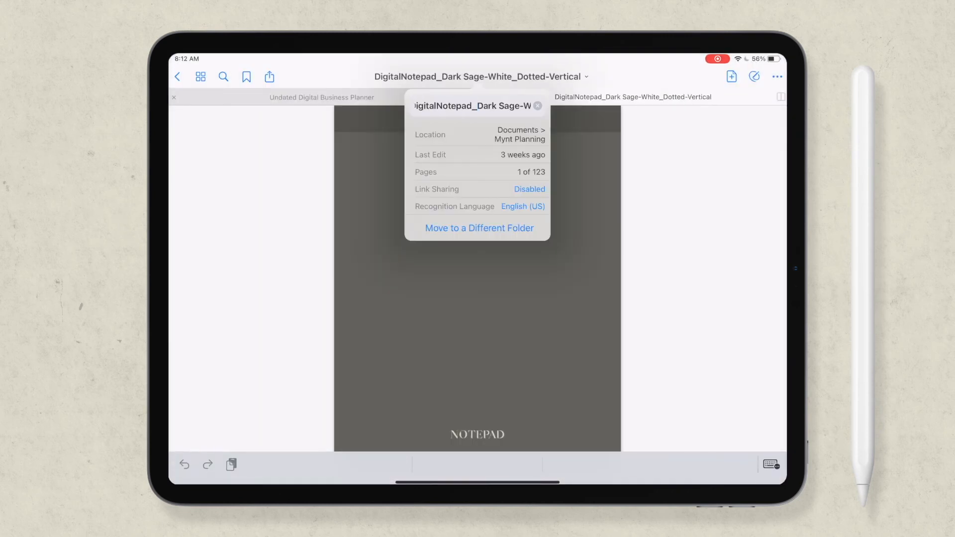
type("My Daily N")
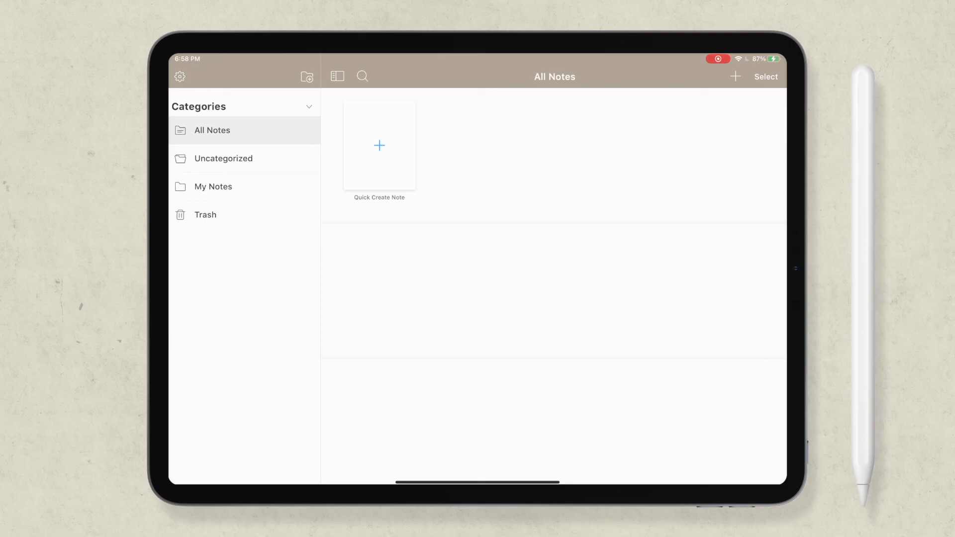
Import the notepad PDF as a Noteshelf notebook and choose Rename from its actions.
left_click(735, 77)
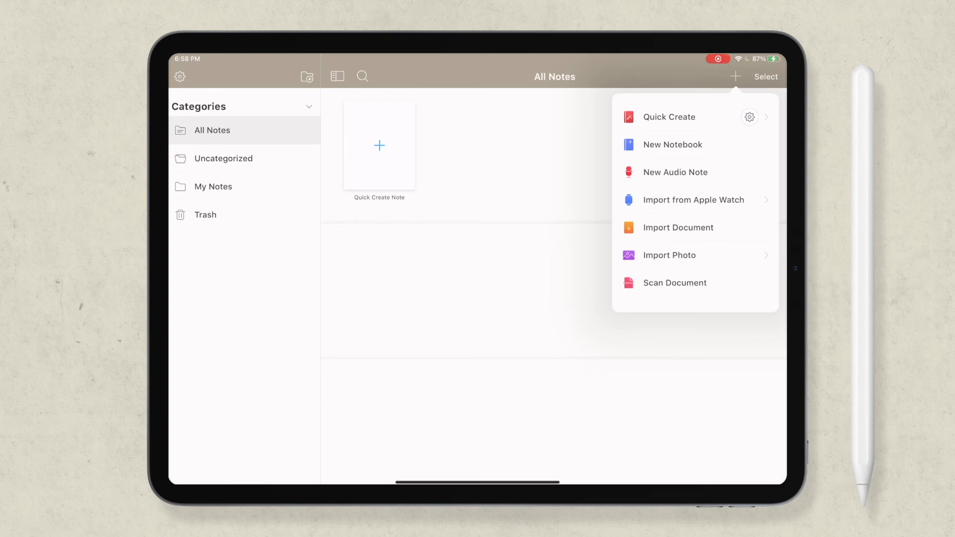
left_click(677, 227)
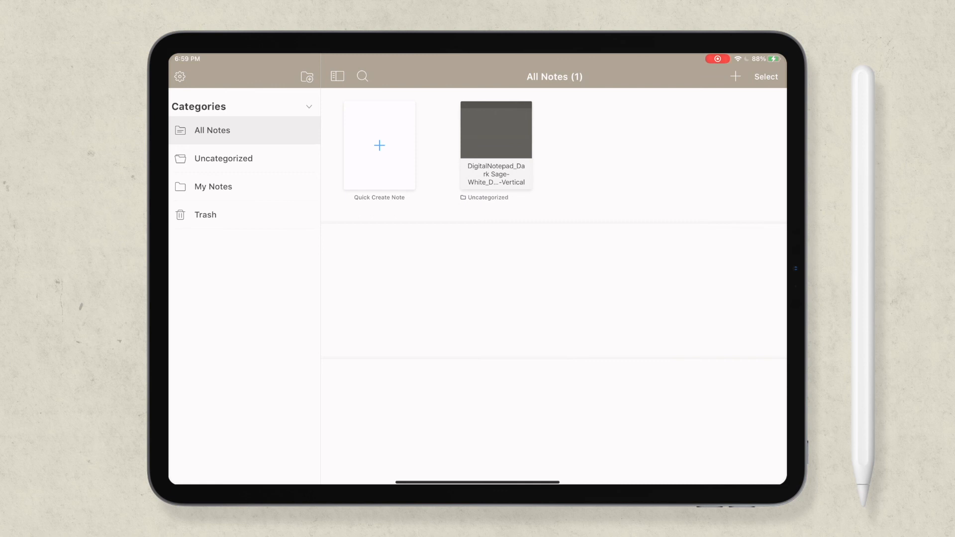
right_click(496, 131)
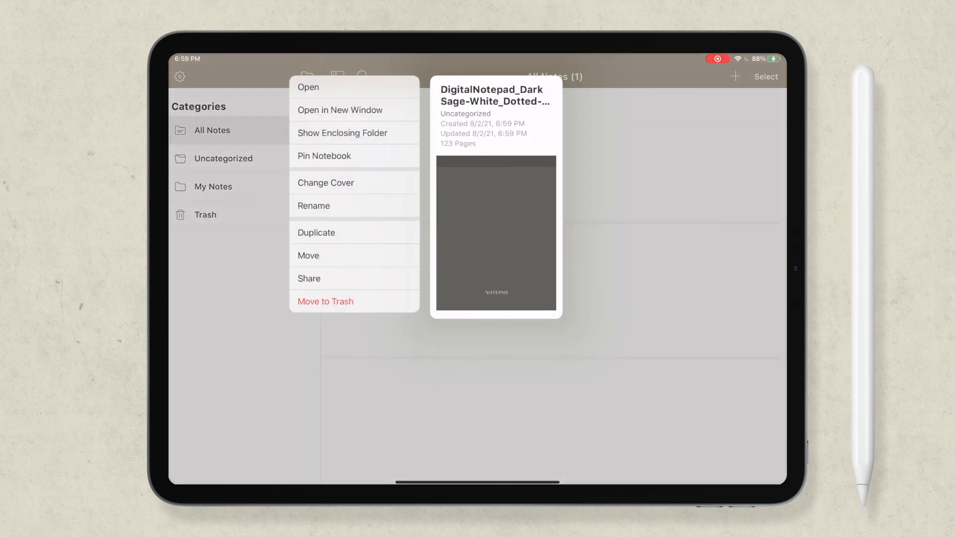
left_click(314, 206)
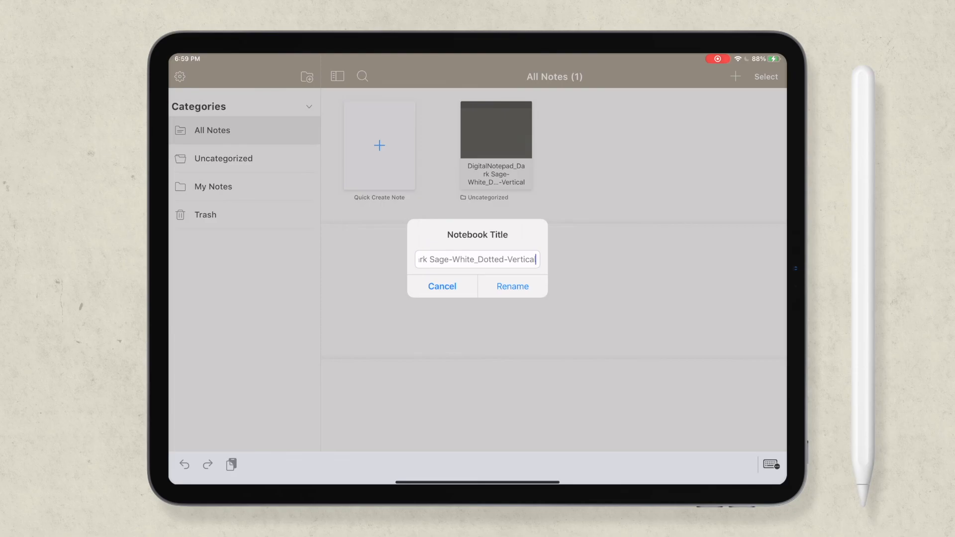